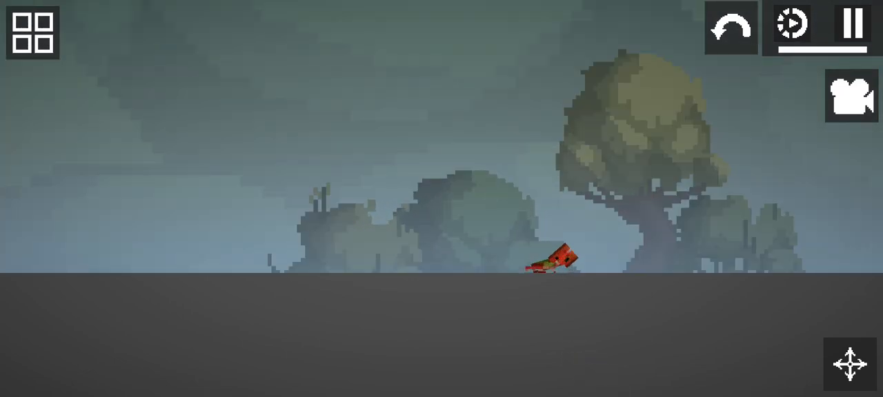
Spawn a pumpkin ragdoll and a melon ragdoll side by side from the Living category
click(32, 32)
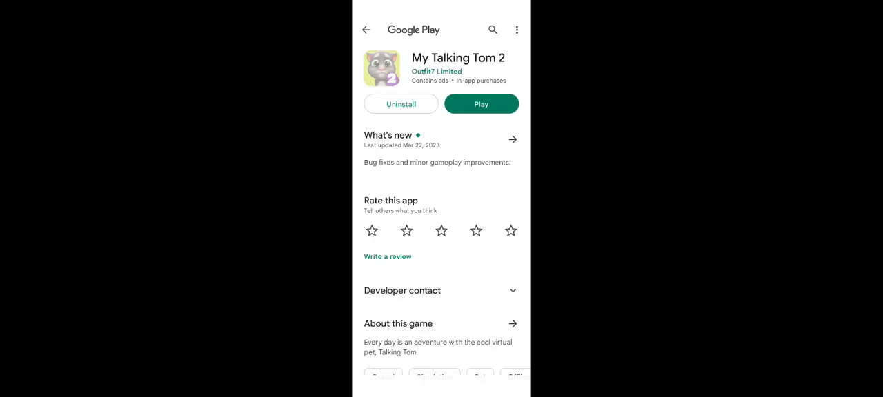
scroll(down, 3)
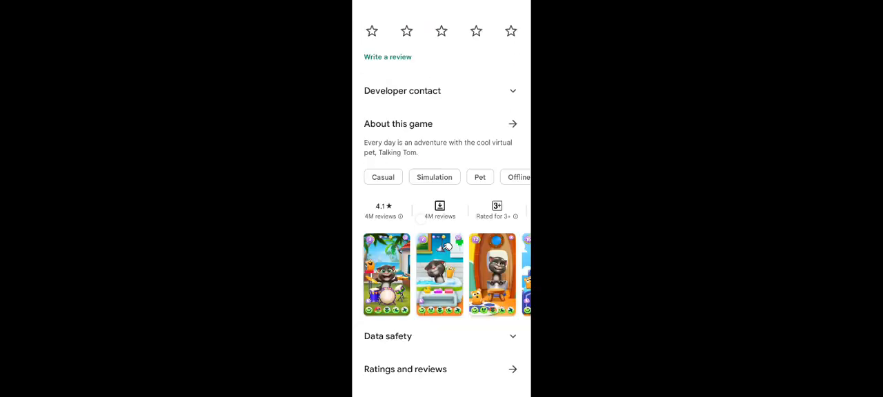
scroll(down, 3)
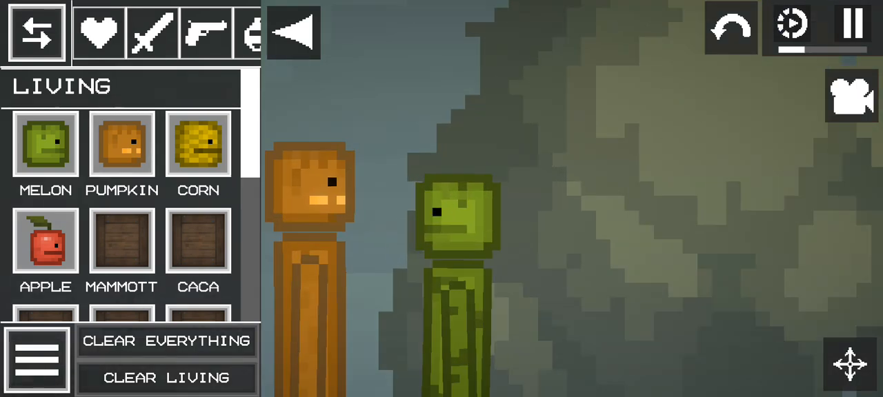
click(36, 33)
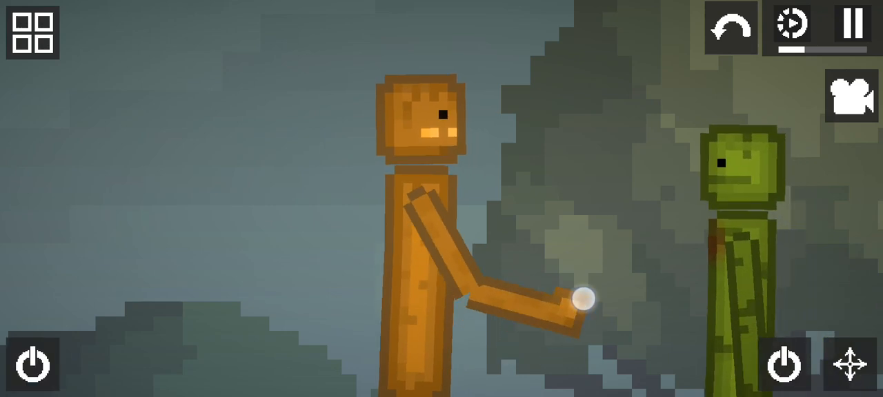
Drag the pumpkin ragdoll's hand out toward the melon ragdoll
drag(586, 297, 558, 259)
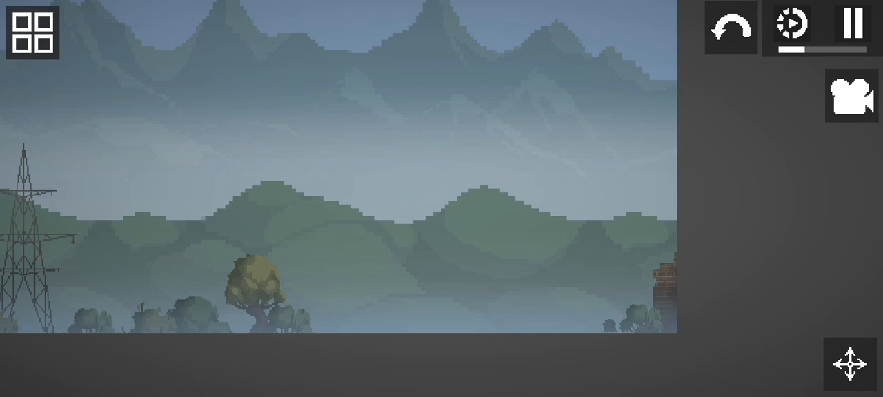
Load the empty misty-mountain map with the power pylon
click(34, 33)
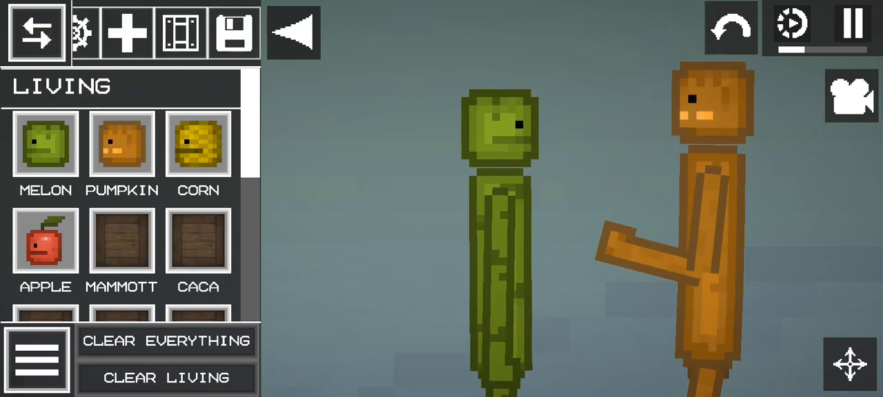
Scroll the spawn menu's item list down to the further custom characters
scroll(down, 3)
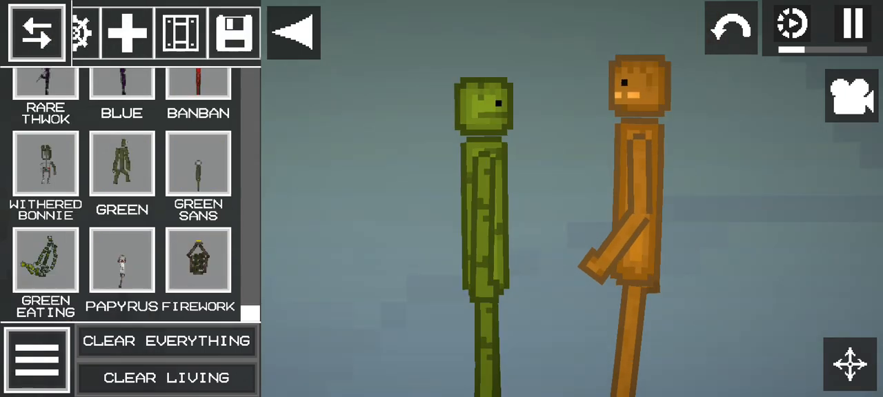